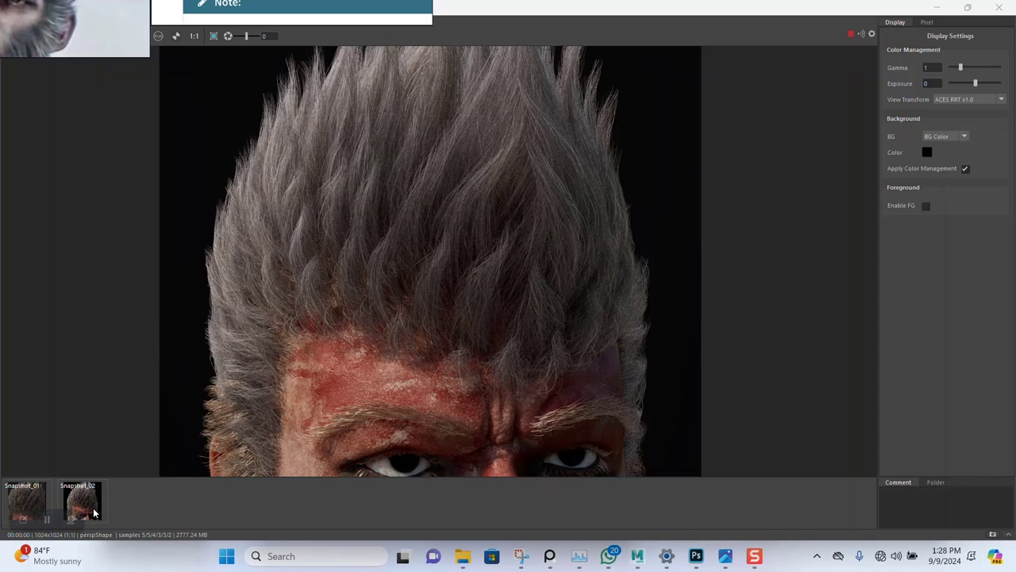
pyautogui.moveTo(432, 305)
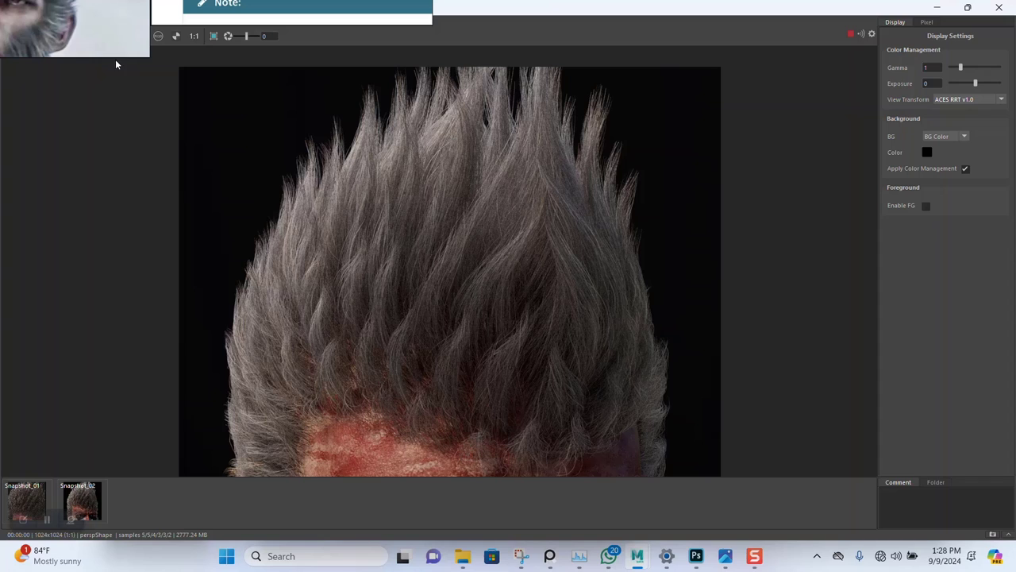
pyautogui.moveTo(419, 309)
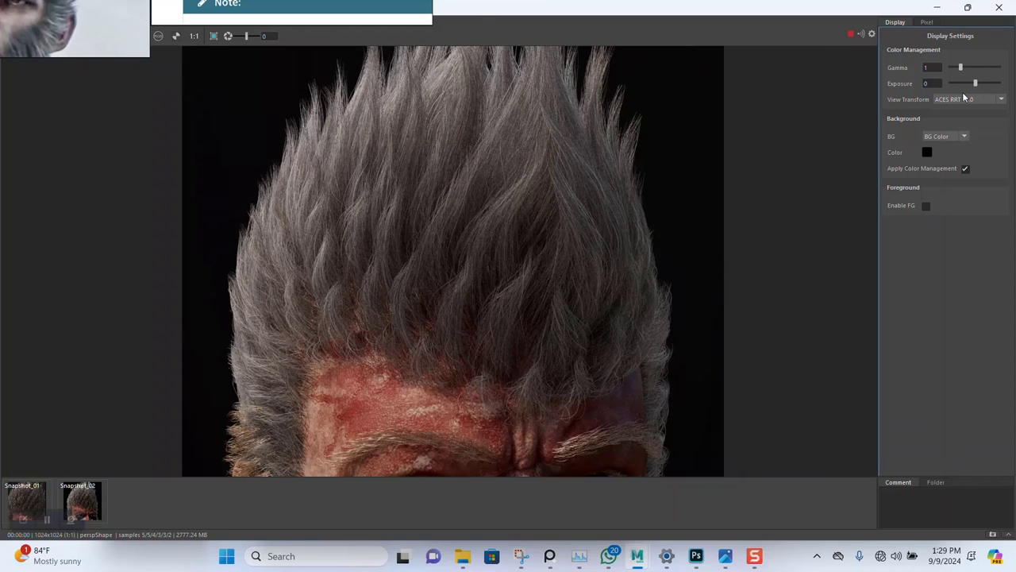
# - Cycle the RenderView view transform through sRGB gamma, 2.2 gamma and 1.8 gamma to compare looks
pyautogui.click(1001, 99)
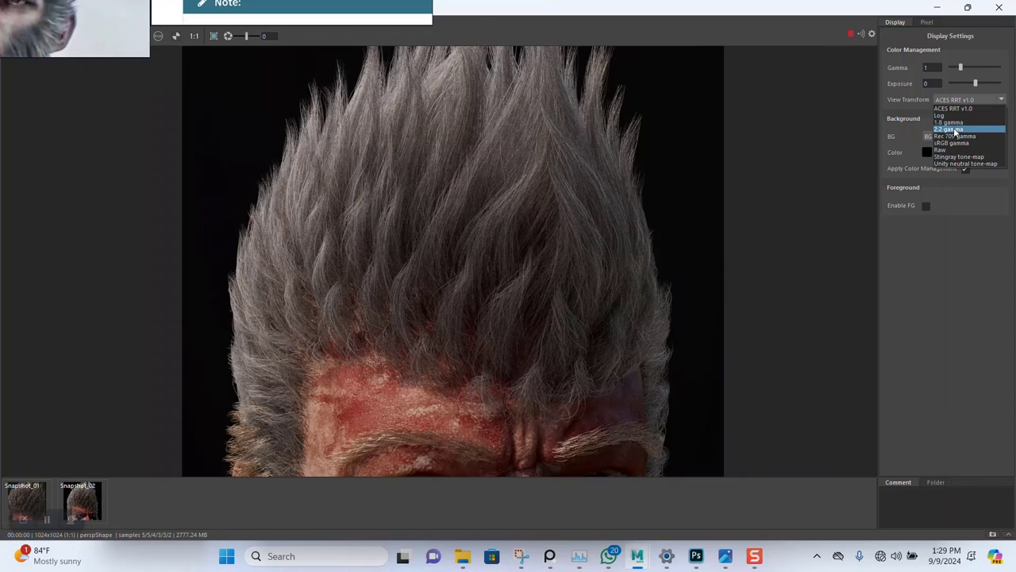
pyautogui.click(953, 143)
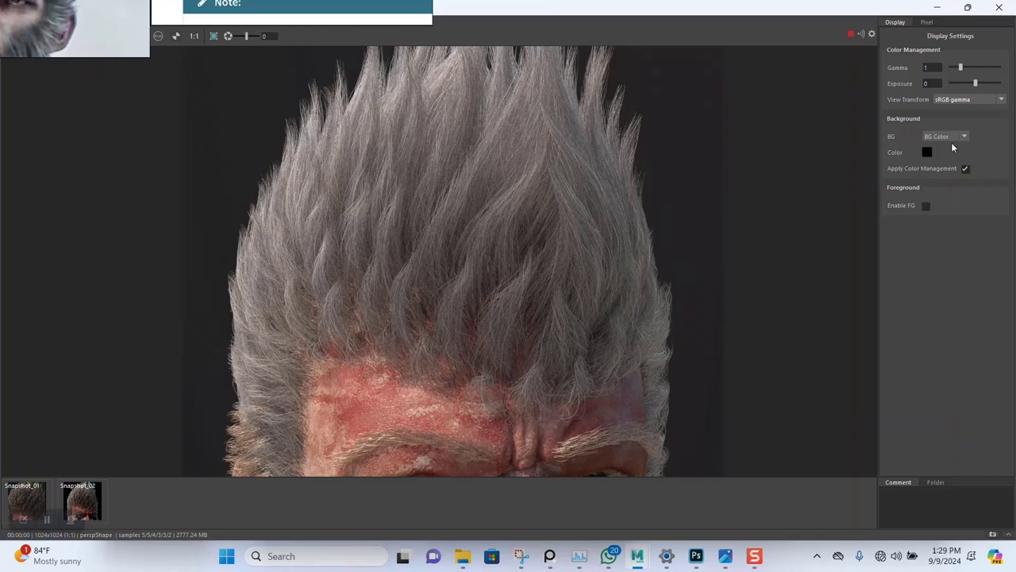
pyautogui.moveTo(473, 280)
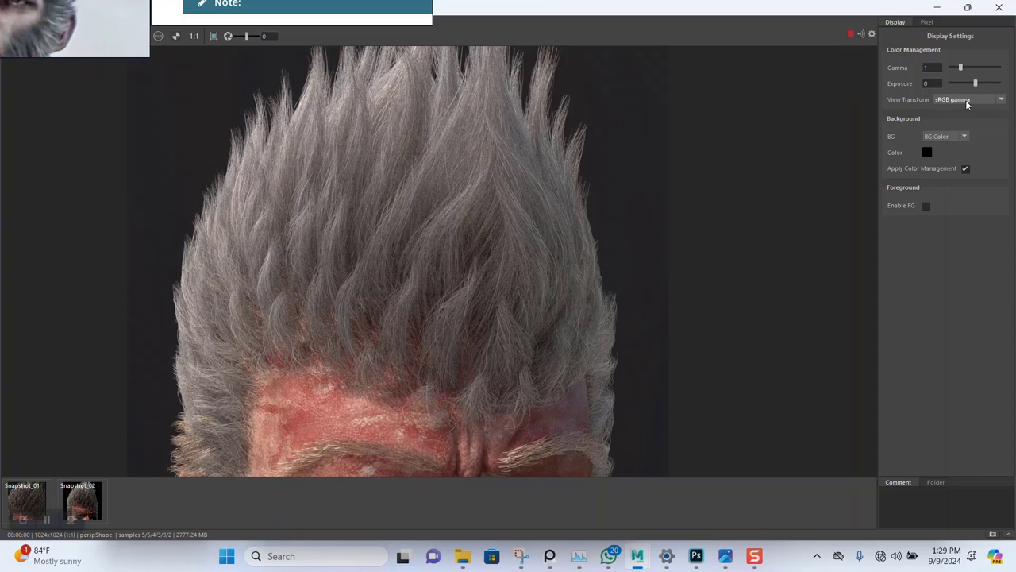
pyautogui.click(969, 98)
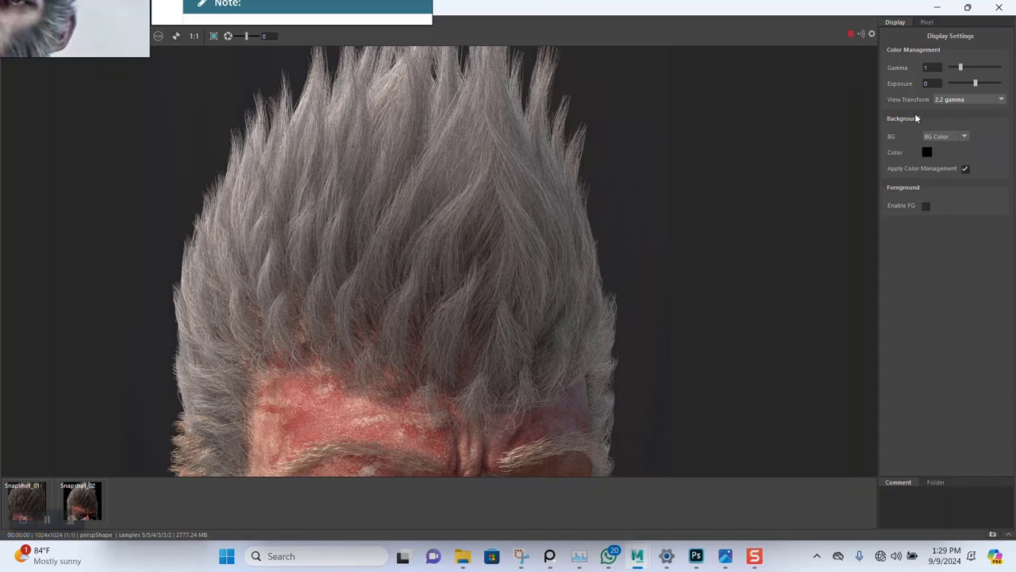
pyautogui.click(969, 99)
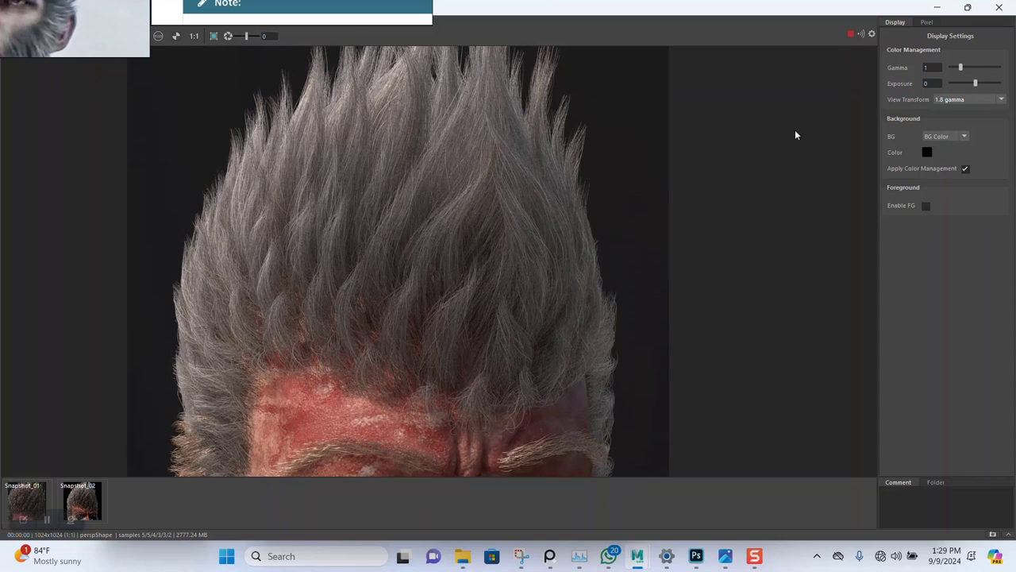
pyautogui.click(967, 98)
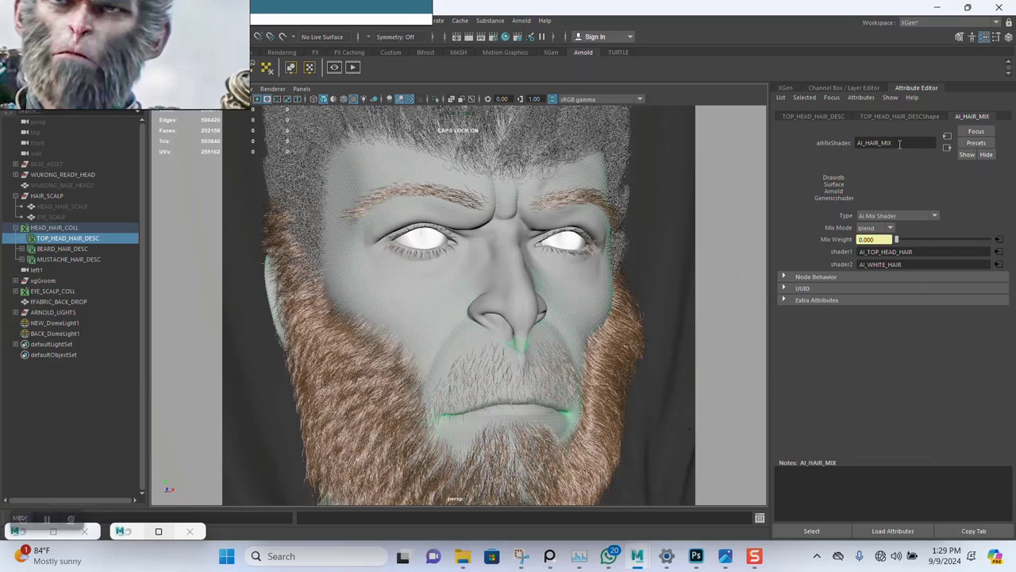
# - Select BEARD_HAIR_DESC and MUSTACHE_HAIR_DESC and bring up their material assignment options
pyautogui.click(63, 248)
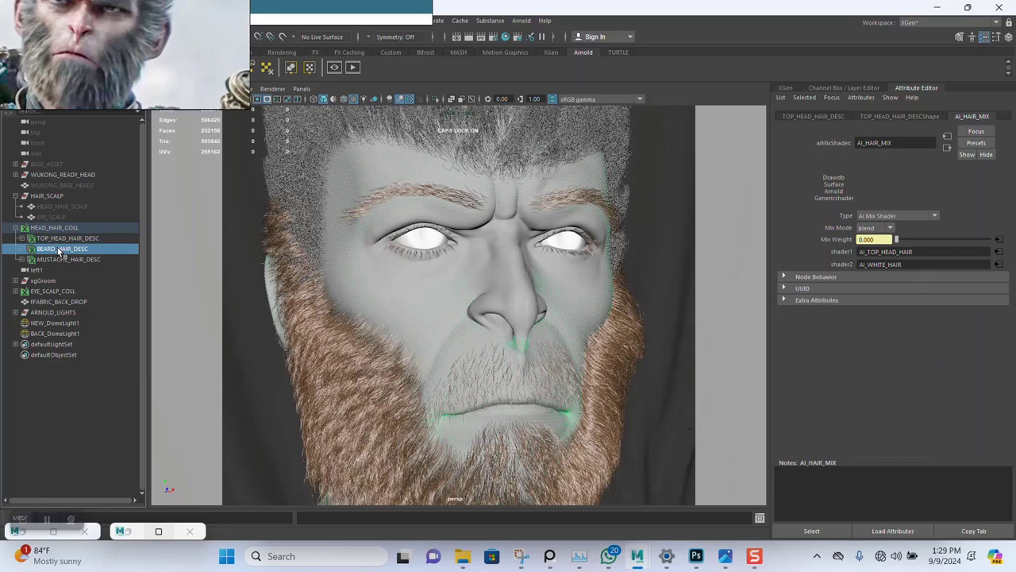
pyautogui.click(68, 259)
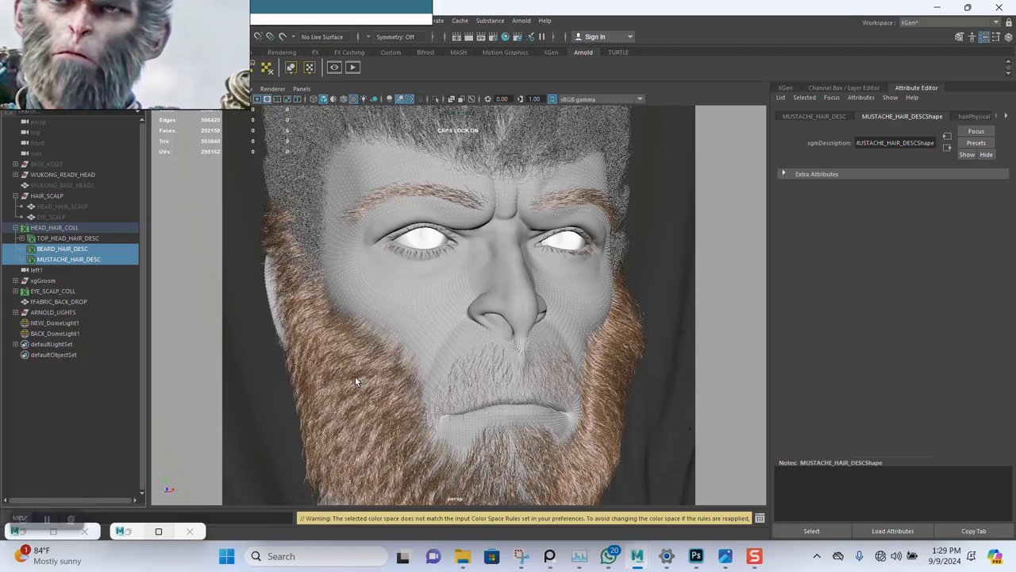
pyautogui.rightClick(355, 381)
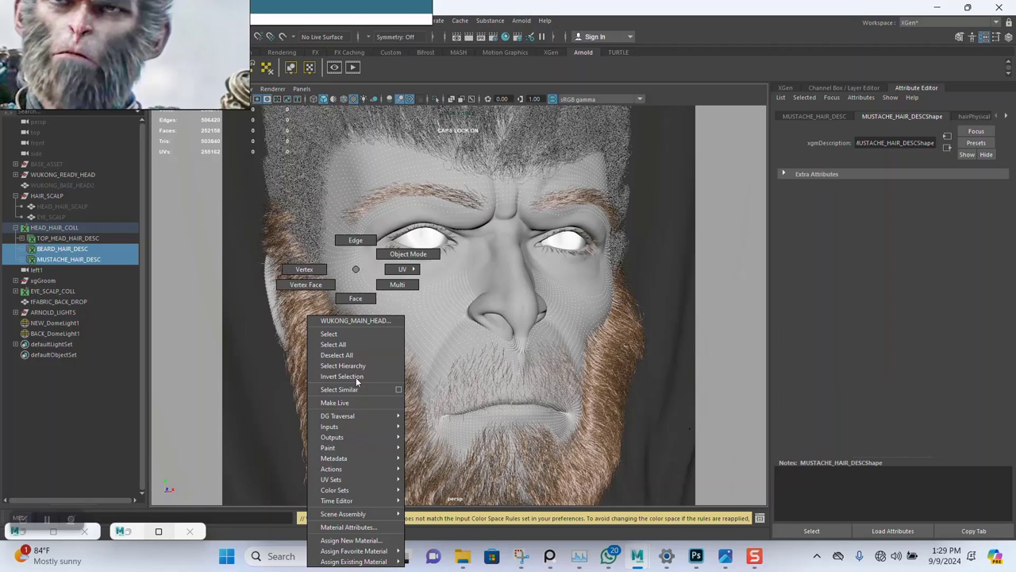
pyautogui.moveTo(352, 562)
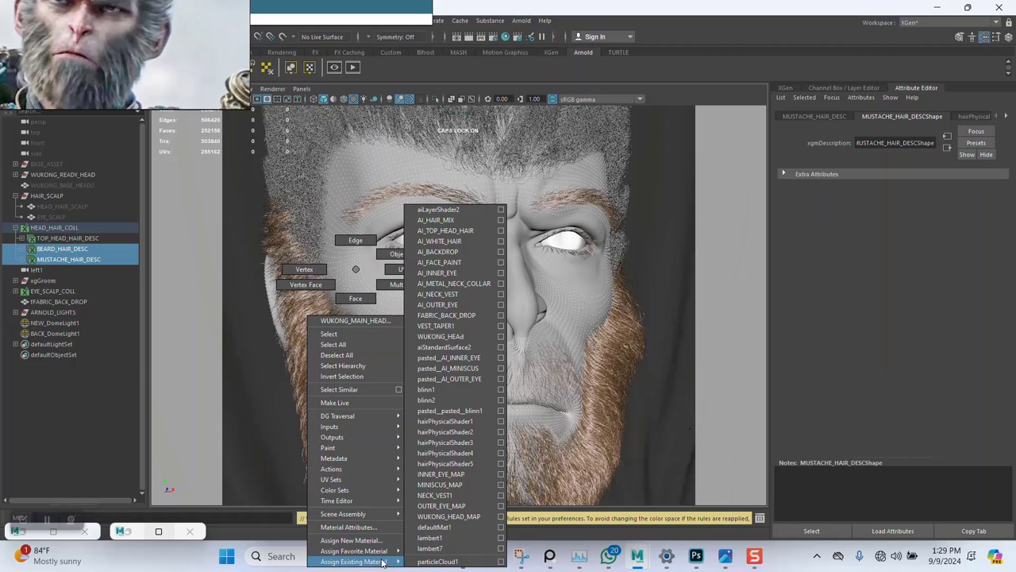
pyautogui.moveTo(448, 357)
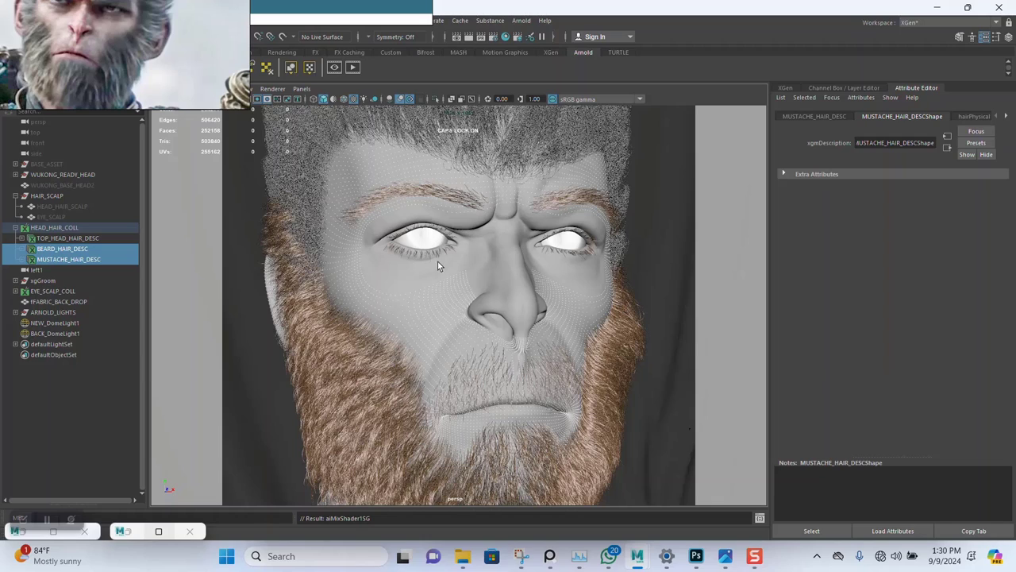
pyautogui.moveTo(432, 328)
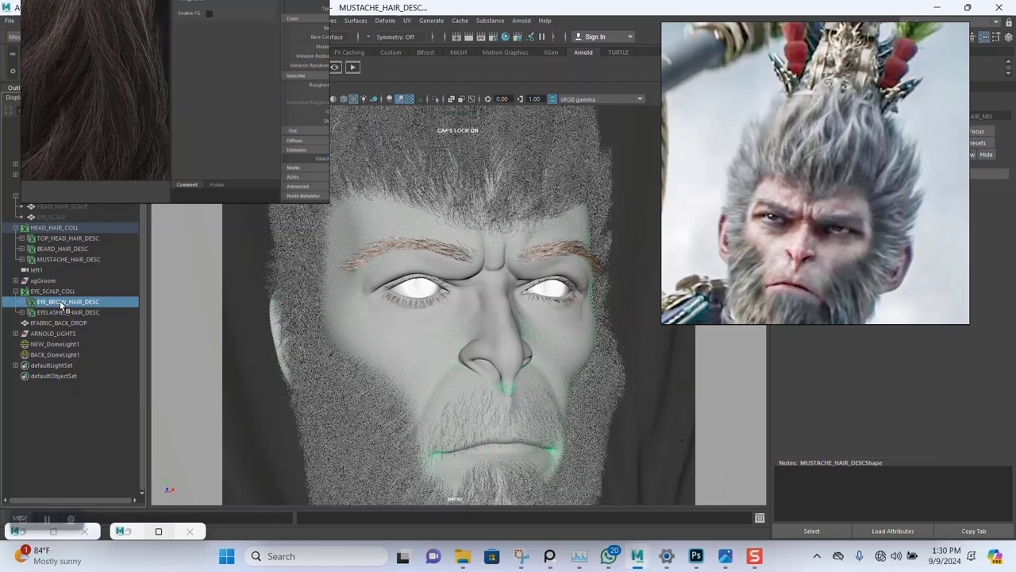
# - Select EYE_BROW_HAIR_DESC and EYELASHES_HAIR_DESC and list existing materials to assign AI_HAIR_MIX
pyautogui.click(66, 301)
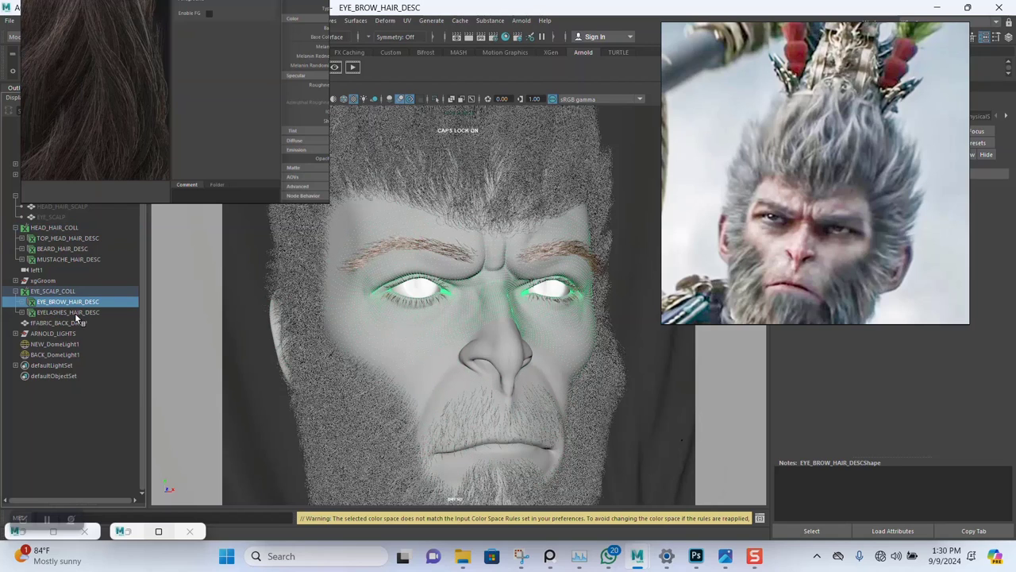
pyautogui.click(67, 311)
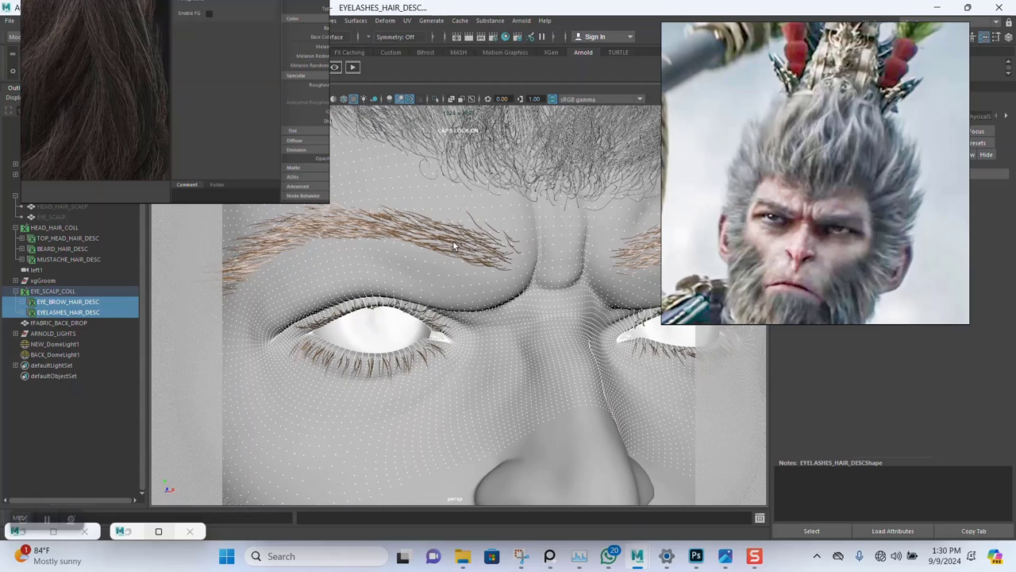
pyautogui.rightClick(454, 246)
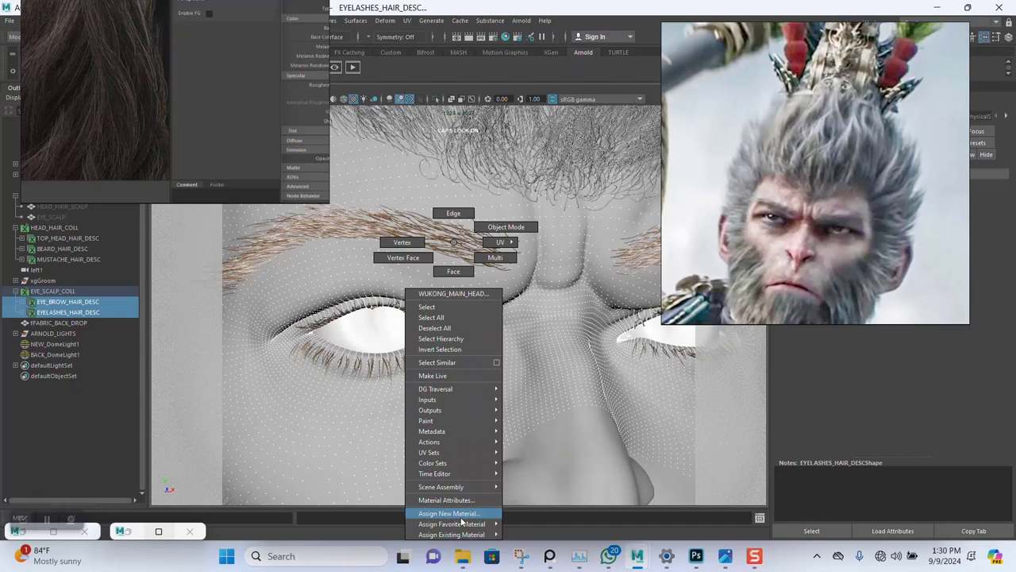
pyautogui.click(451, 533)
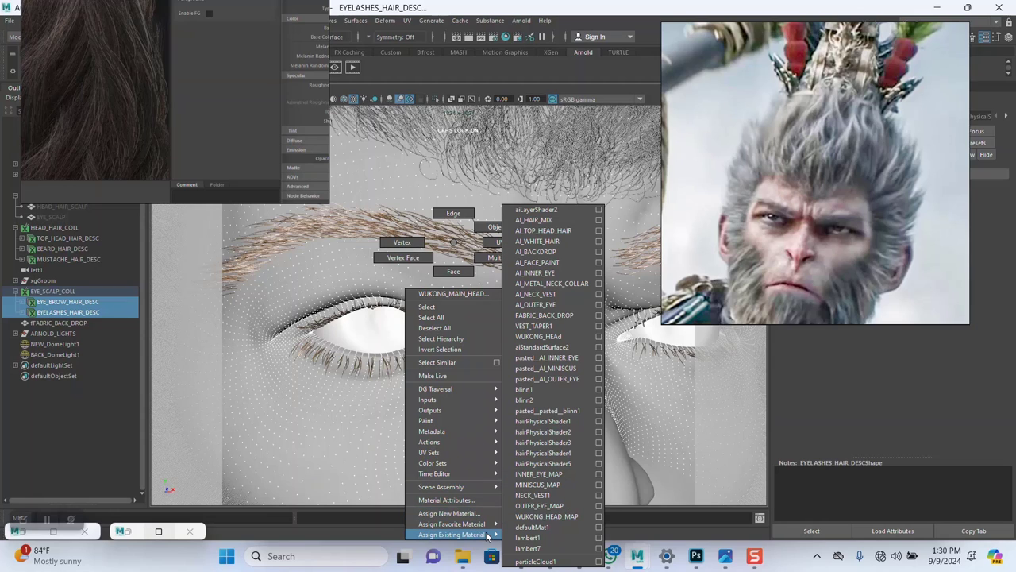
pyautogui.moveTo(548, 241)
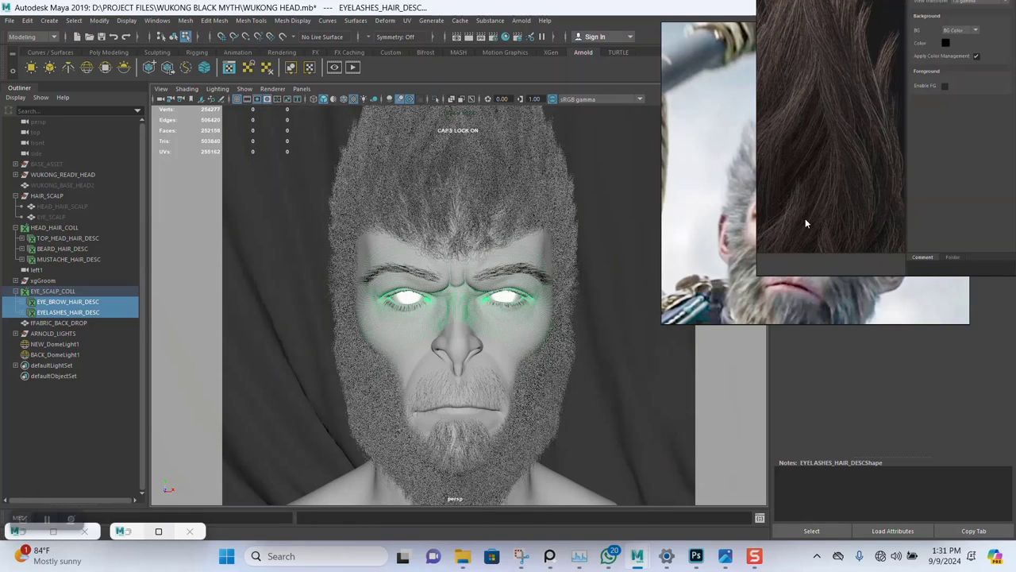
pyautogui.moveTo(419, 333)
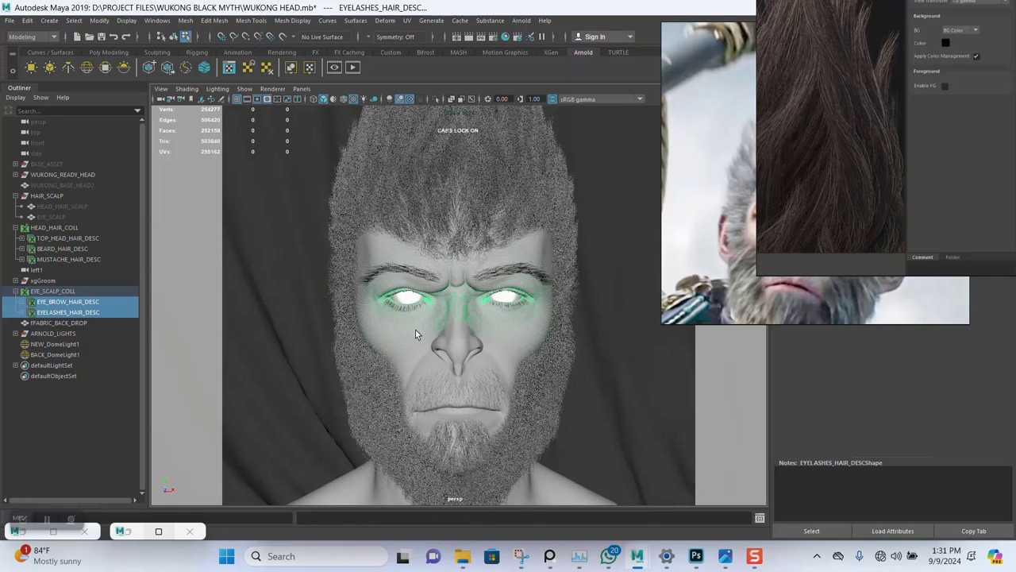
pyautogui.moveTo(814, 193)
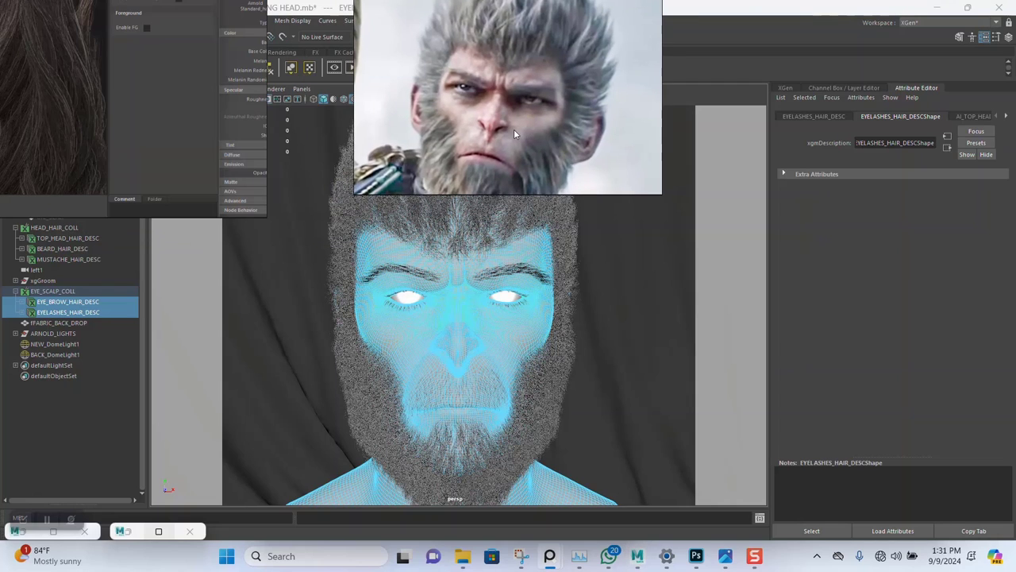
# - Rename the head's aiLayerShader to AI_SKIN_LAYER and disable its Layer 2 face-paint
pyautogui.rightClick(680, 248)
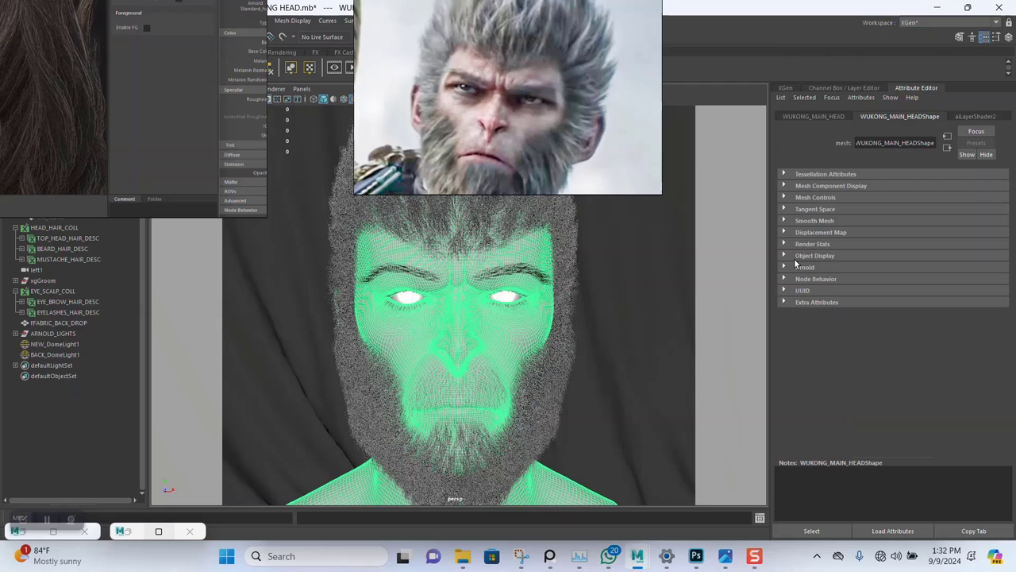
pyautogui.click(975, 116)
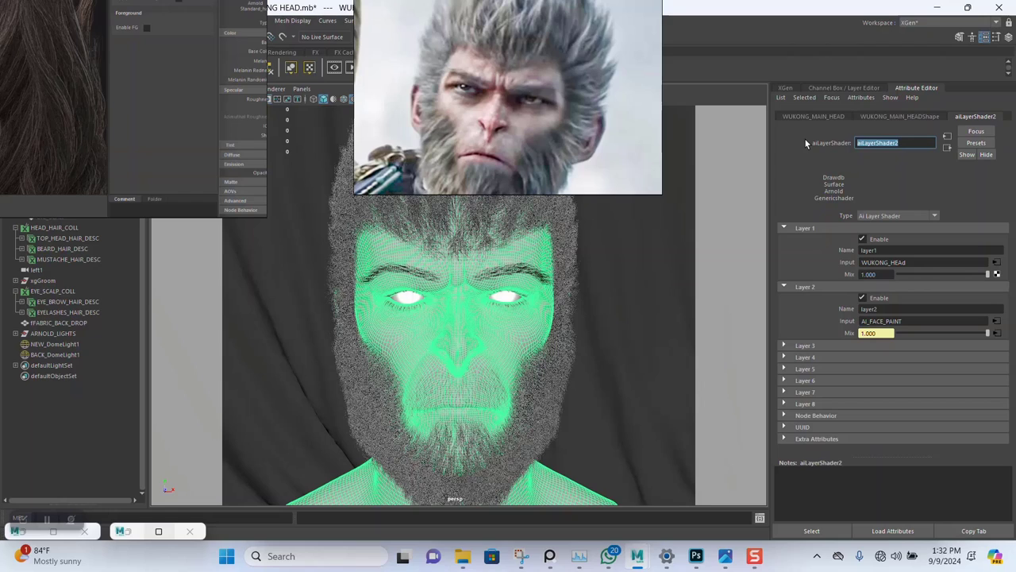
pyautogui.write('AI SKIN LAYER')
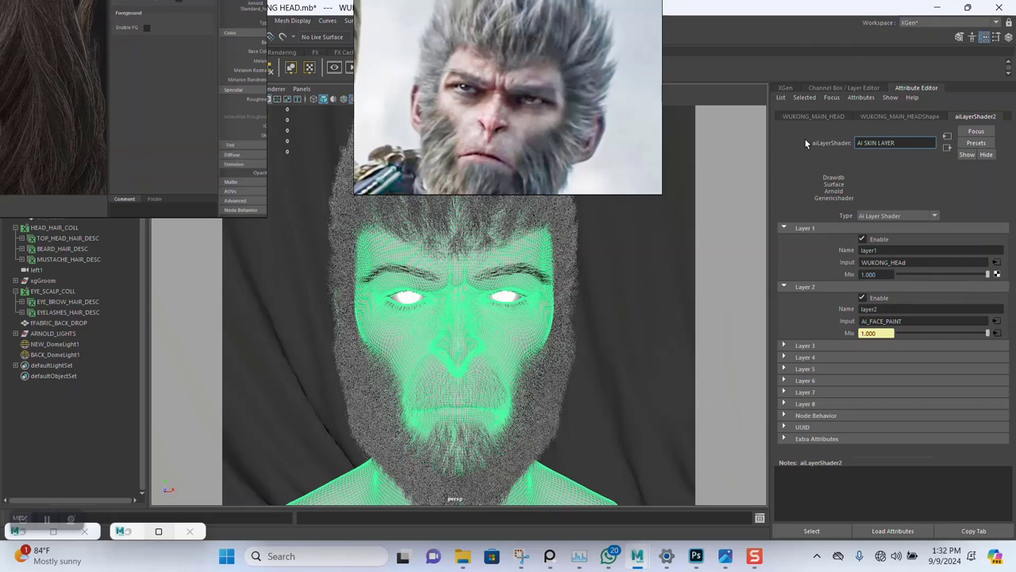
pyautogui.moveTo(833, 260)
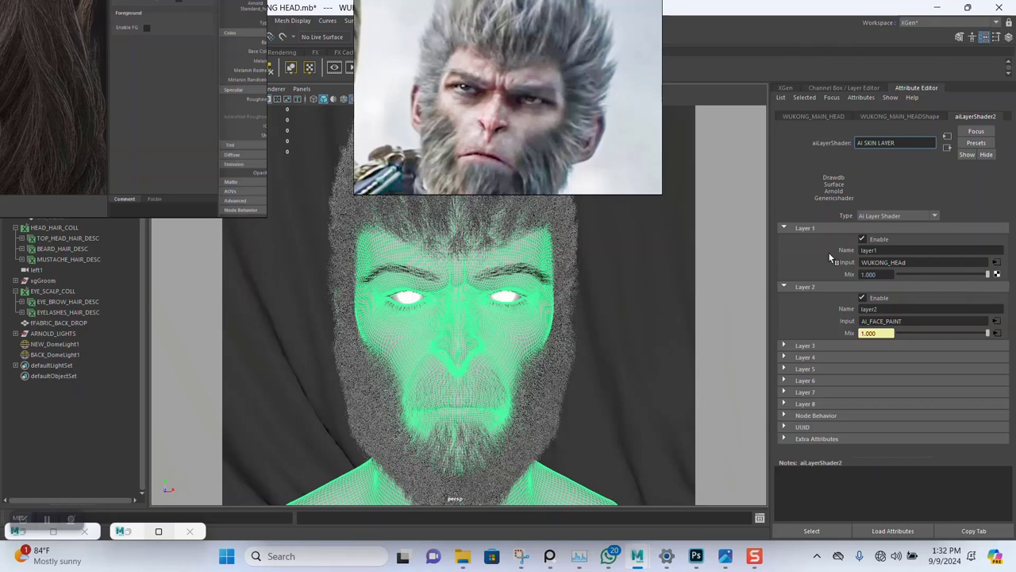
pyautogui.click(896, 143)
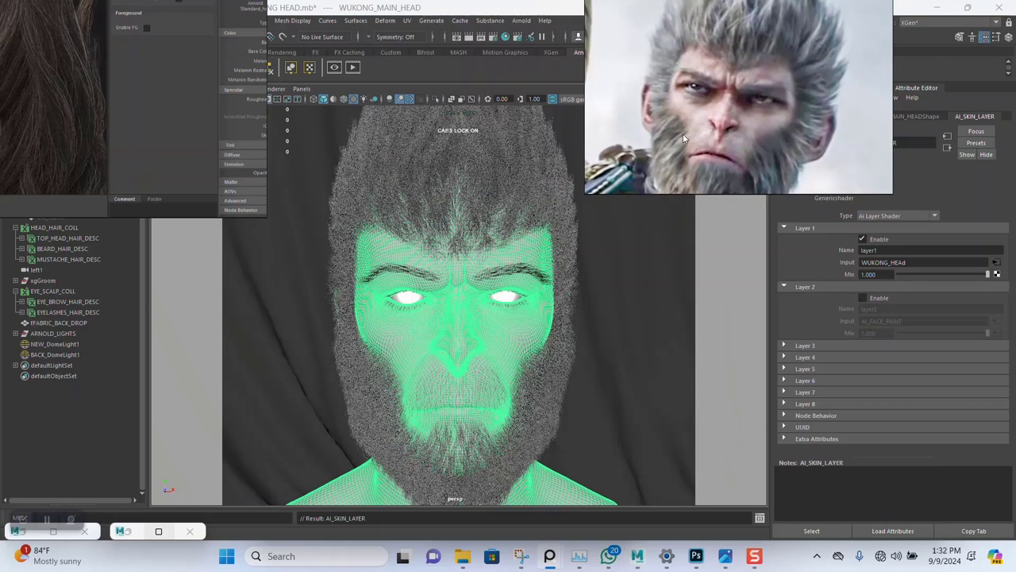
pyautogui.moveTo(781, 270)
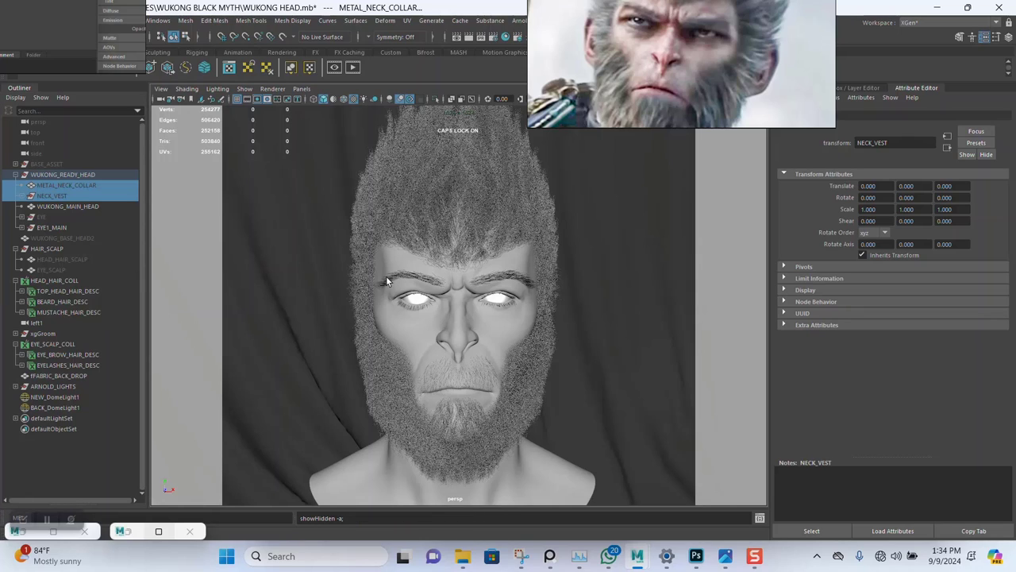
# - Select METAL_NECK_COLLAR to show its transform attributes in the Attribute Editor
pyautogui.click(67, 184)
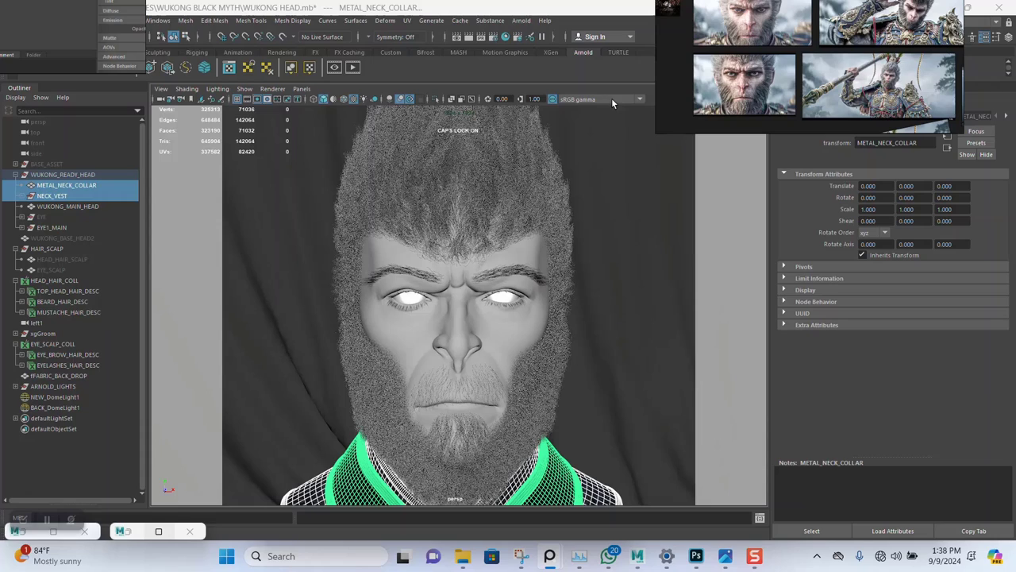
pyautogui.moveTo(532, 286)
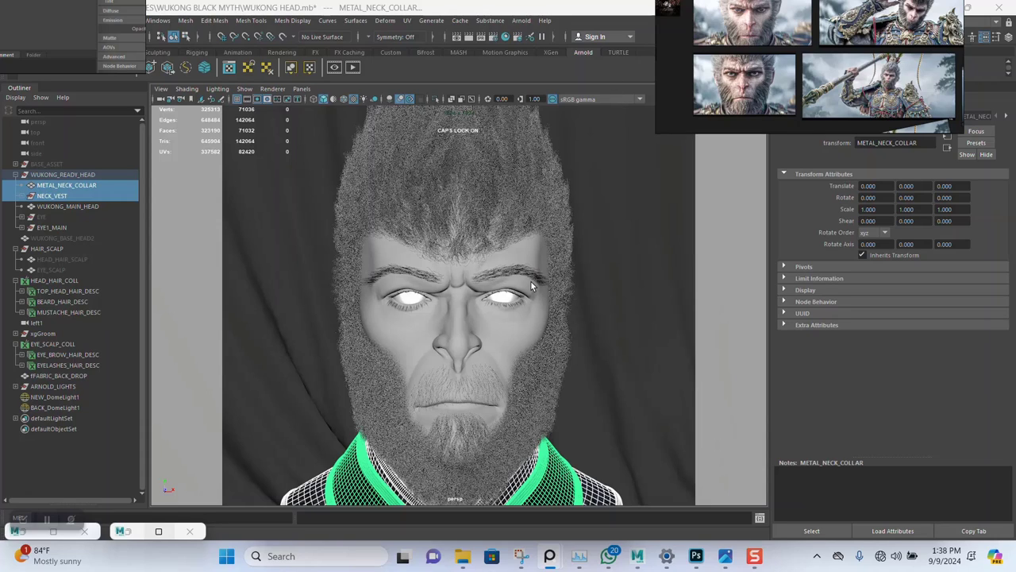
pyautogui.moveTo(788, 257)
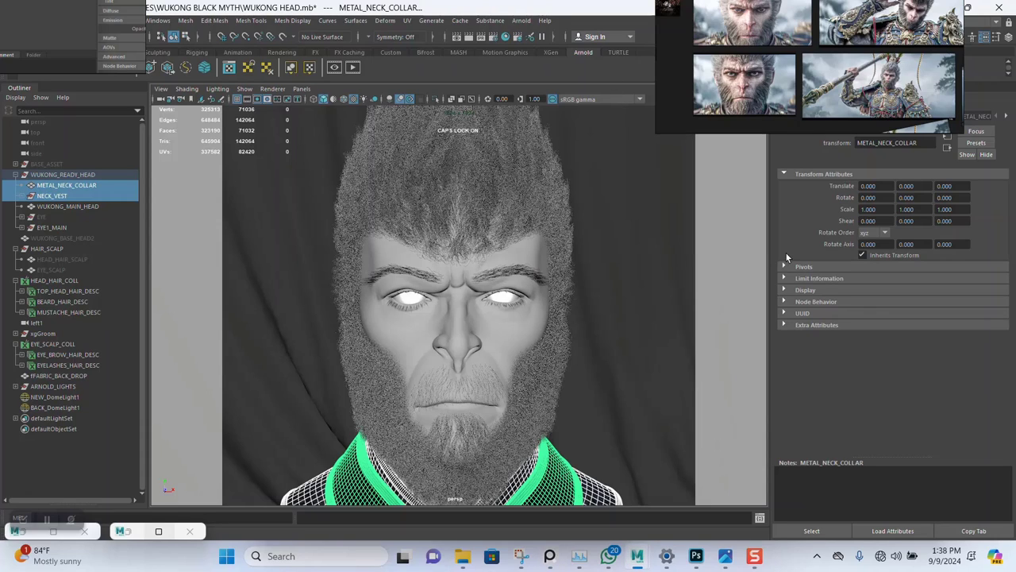
# - Save the WUKONG HEAD.mb scene file
pyautogui.press('ctrl+s')
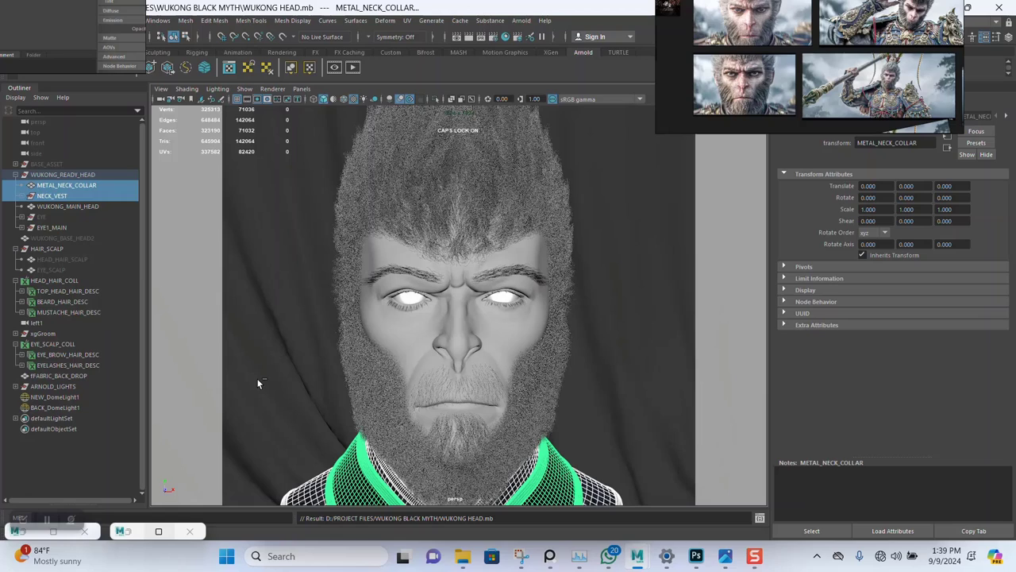
pyautogui.moveTo(168, 232)
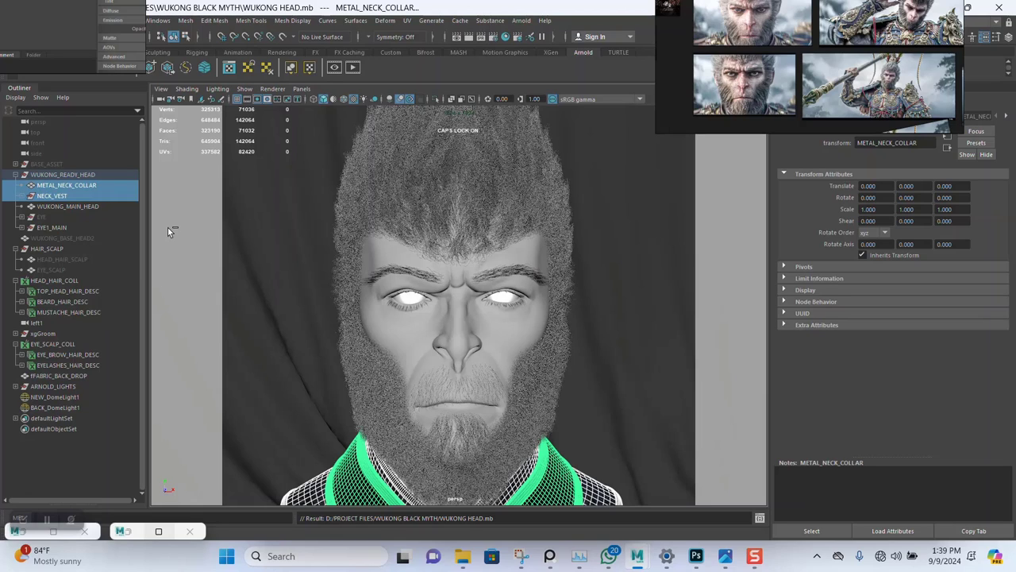
pyautogui.moveTo(444, 326)
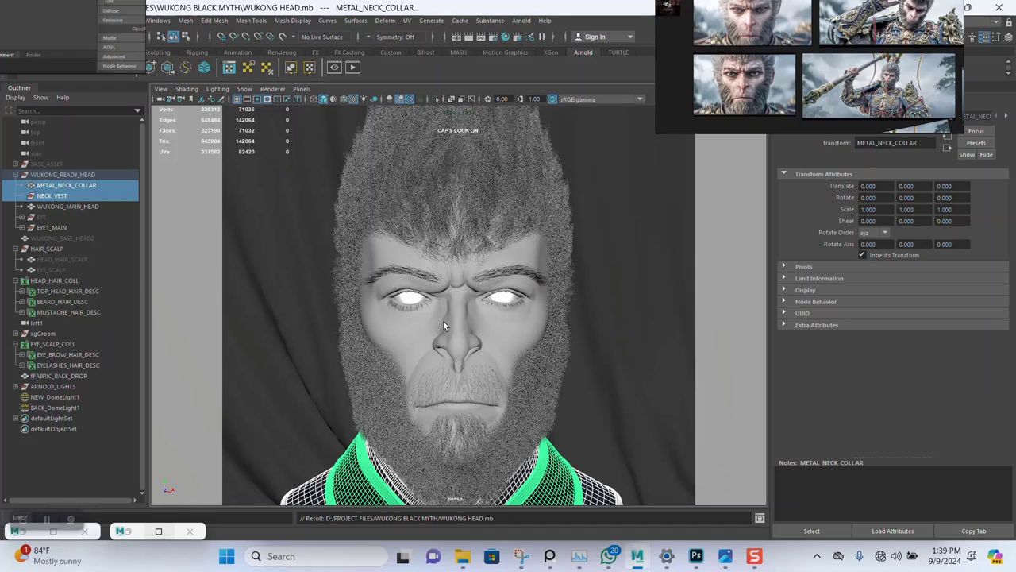
pyautogui.moveTo(556, 280)
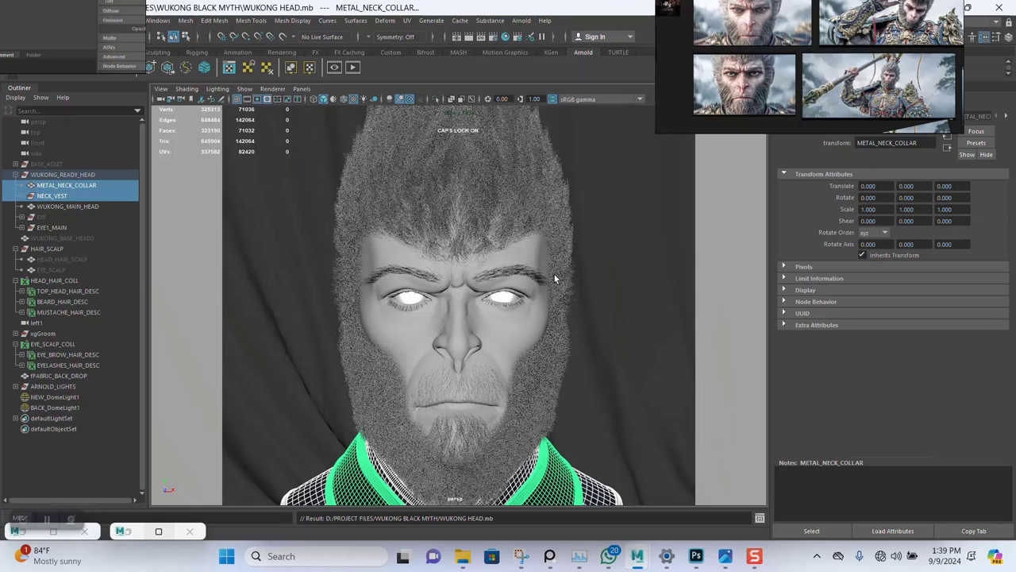
pyautogui.moveTo(400, 329)
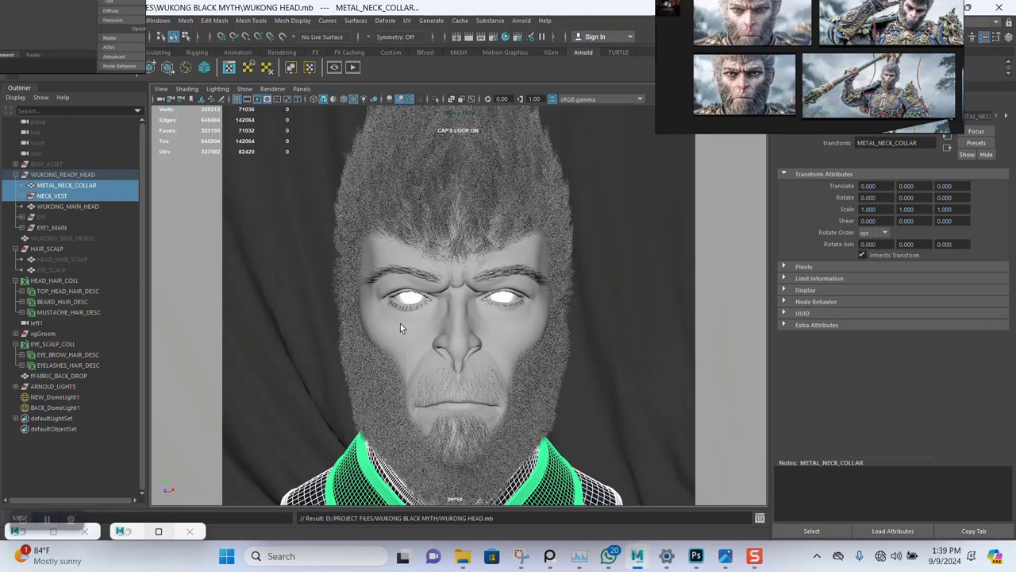
pyautogui.moveTo(435, 314)
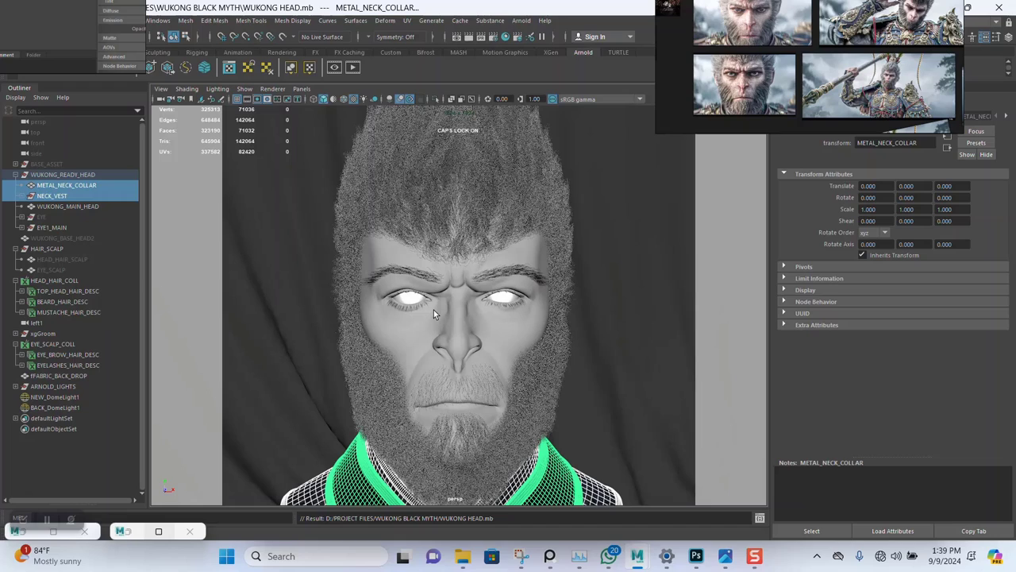